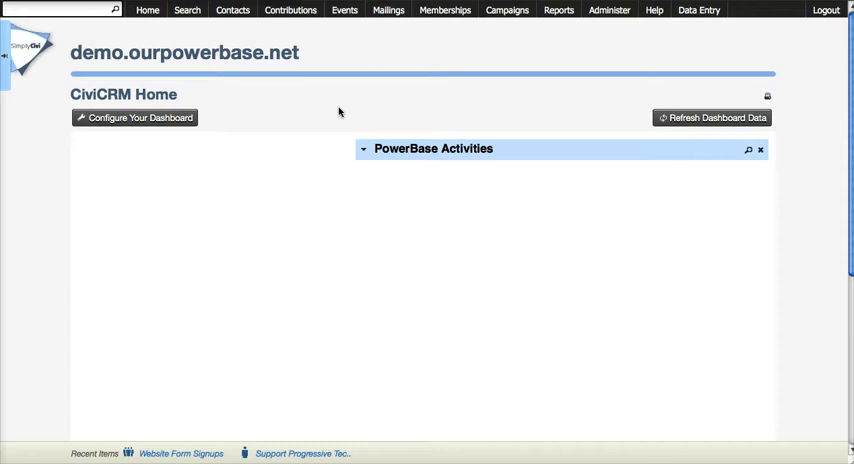
pyautogui.moveTo(472, 67)
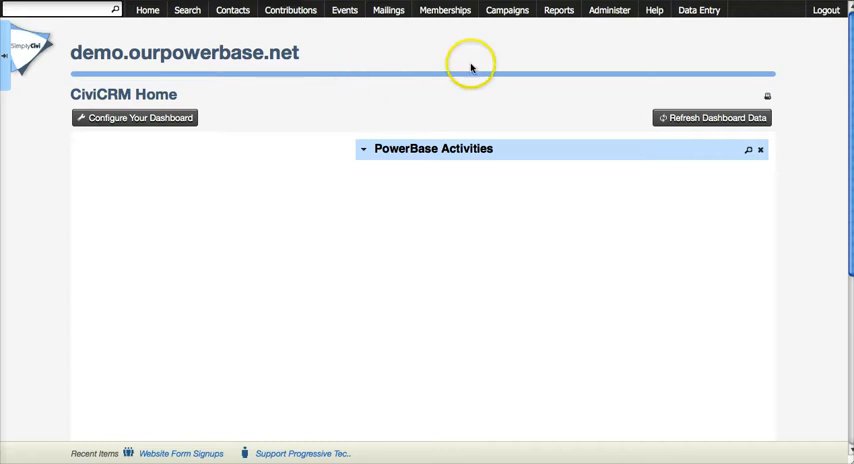
# From Administer > Customize > CiviCRM Profile, add a profile named 'Website Form Signups'.
pyautogui.click(609, 10)
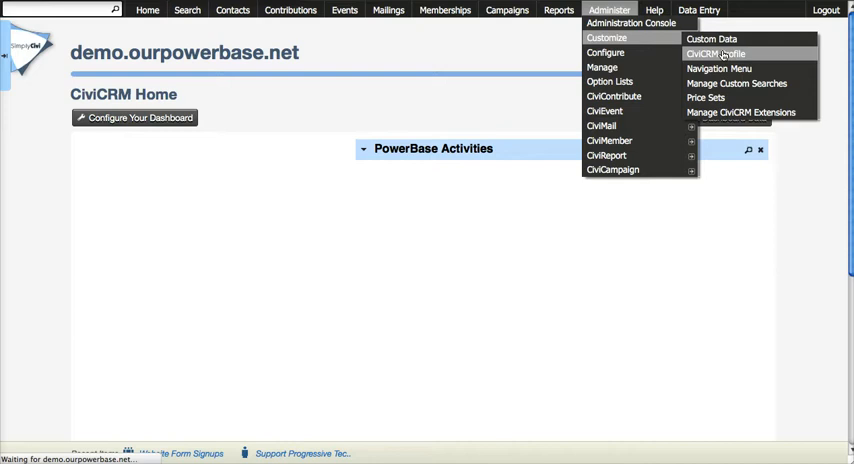
pyautogui.click(716, 54)
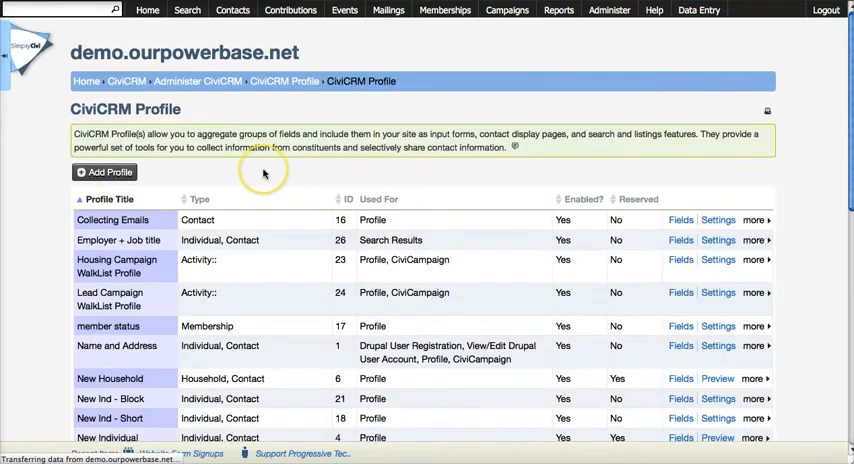
pyautogui.click(105, 172)
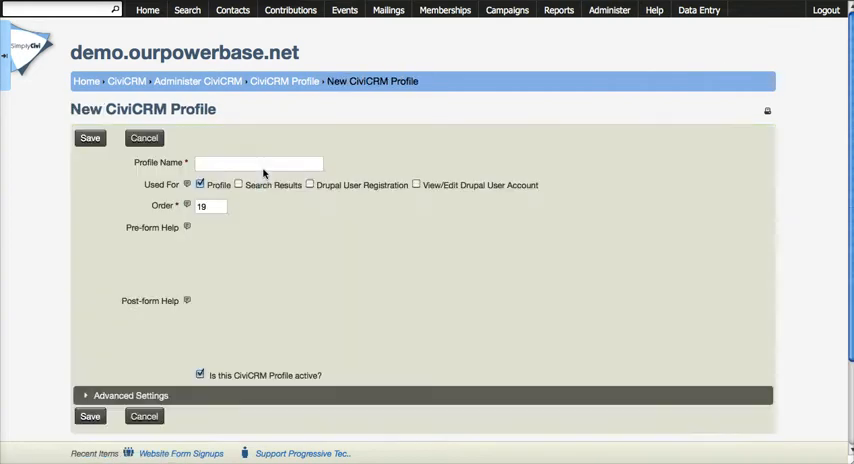
pyautogui.write('we')
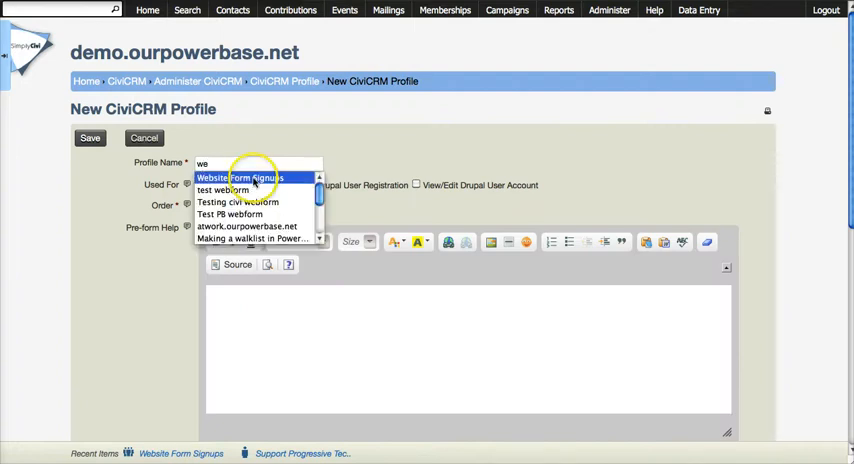
pyautogui.click(241, 177)
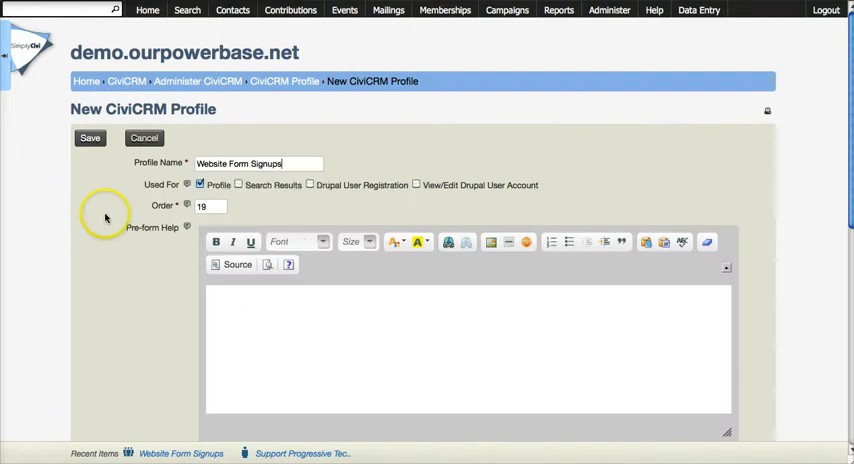
# In Advanced Settings, set 'Add new contacts to a Group?' to Website Form Signups.
pyautogui.scroll(-3)
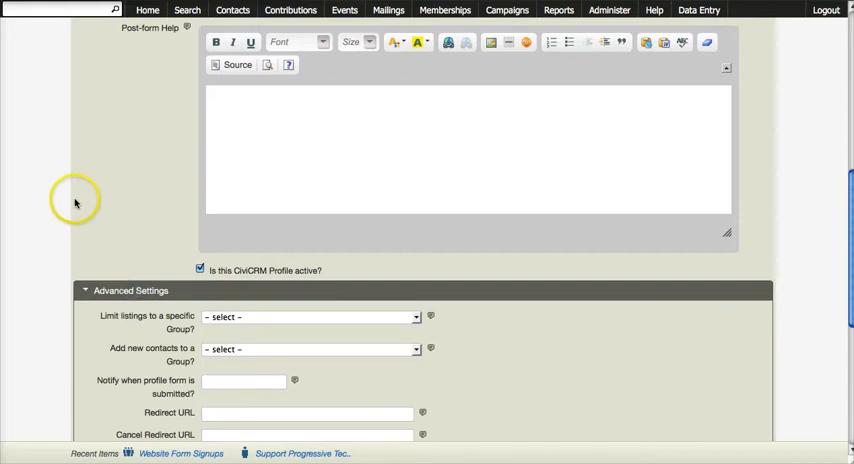
pyautogui.scroll(-3)
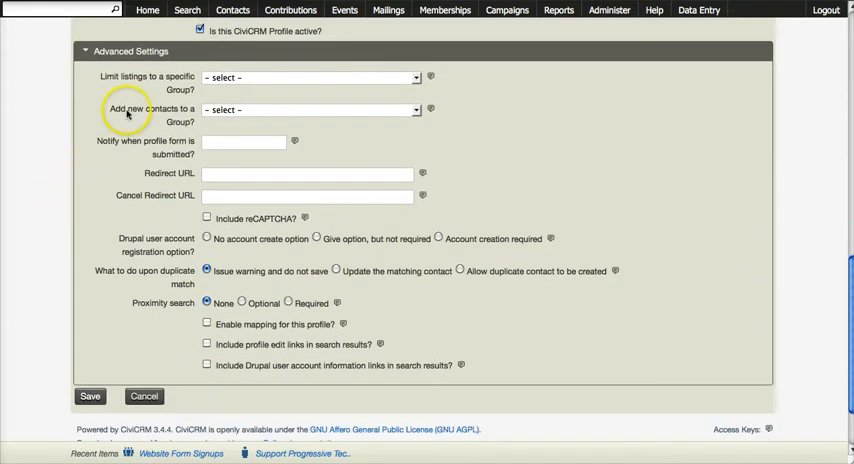
pyautogui.moveTo(233, 110)
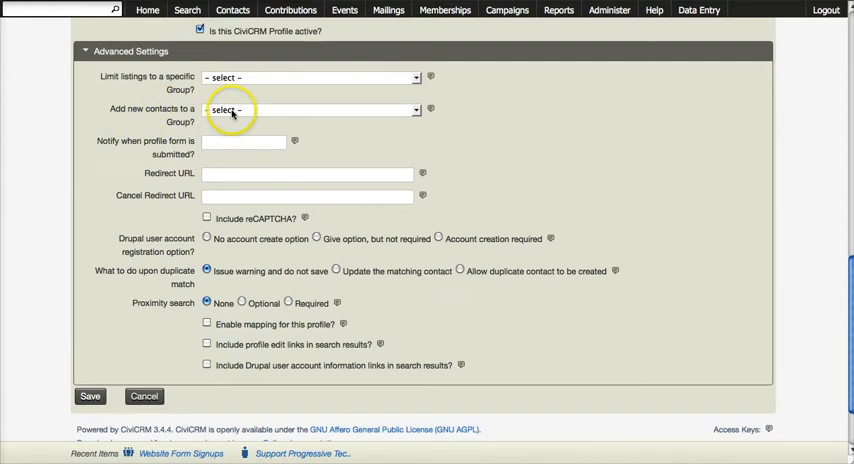
pyautogui.click(310, 110)
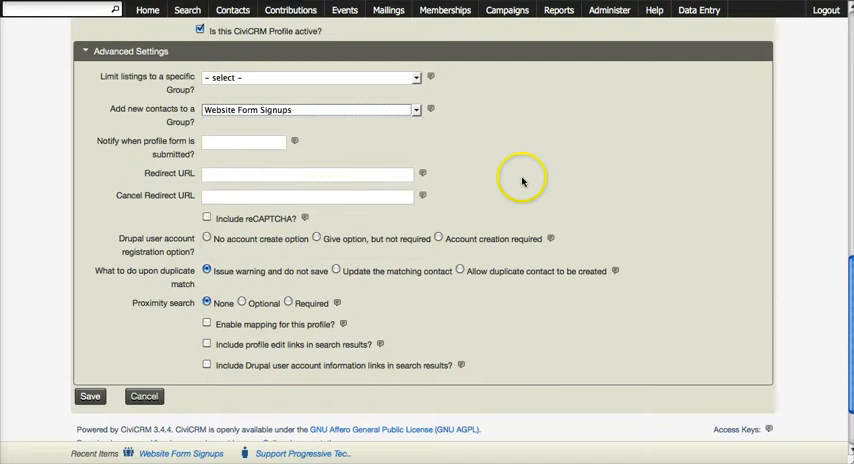
pyautogui.moveTo(546, 177)
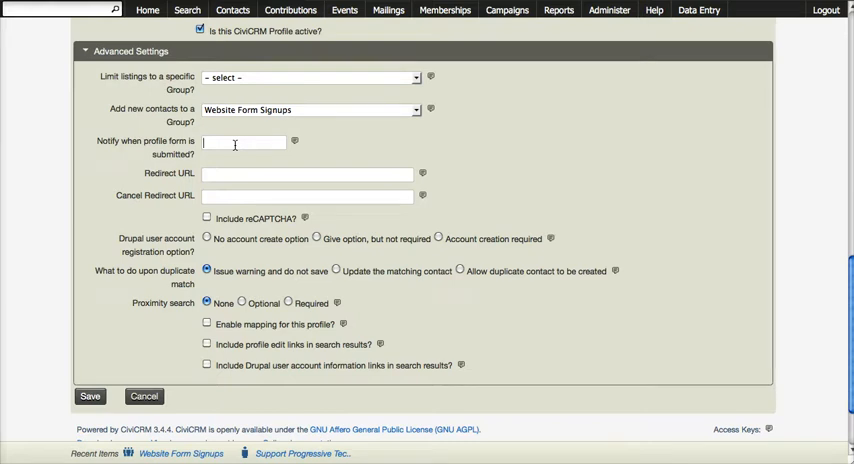
pyautogui.write('test')
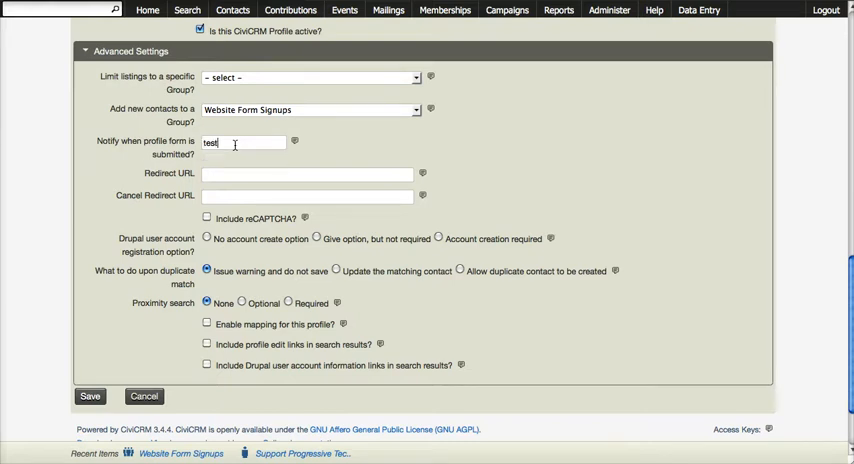
pyautogui.write('@email')
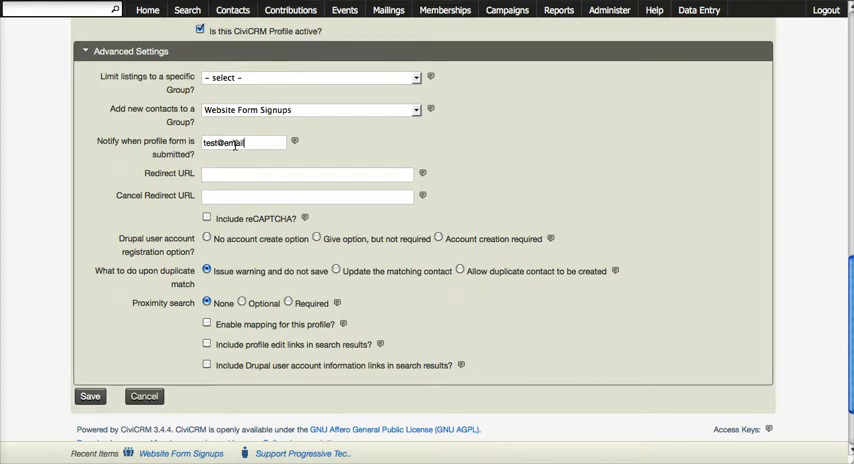
pyautogui.write('.com')
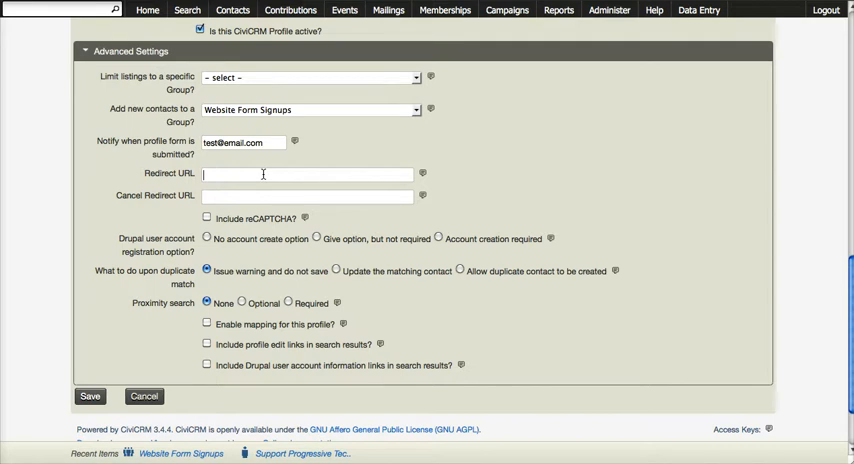
pyautogui.write('http://progressivetech.org')
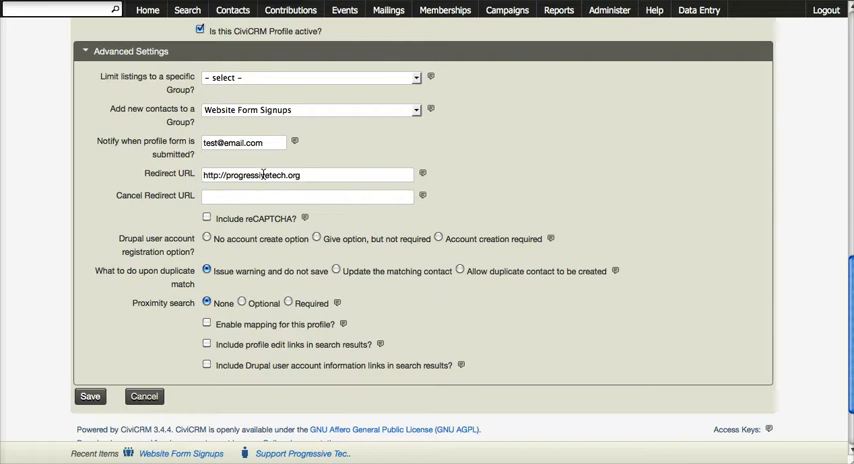
pyautogui.click(307, 195)
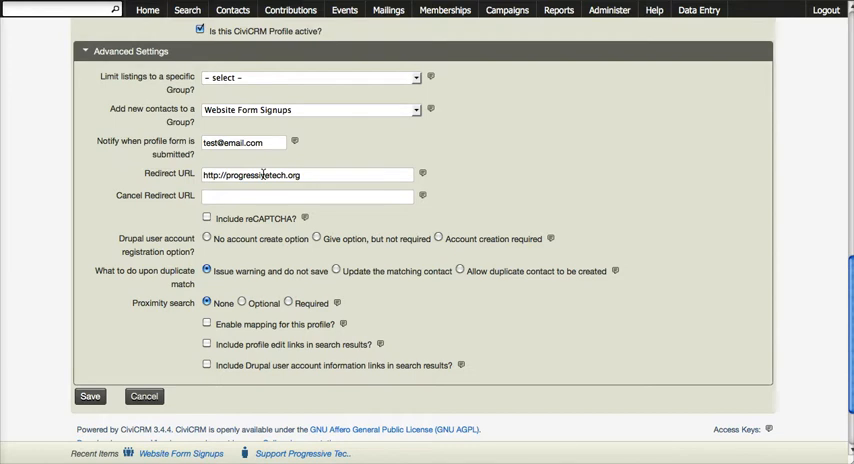
pyautogui.click(308, 196)
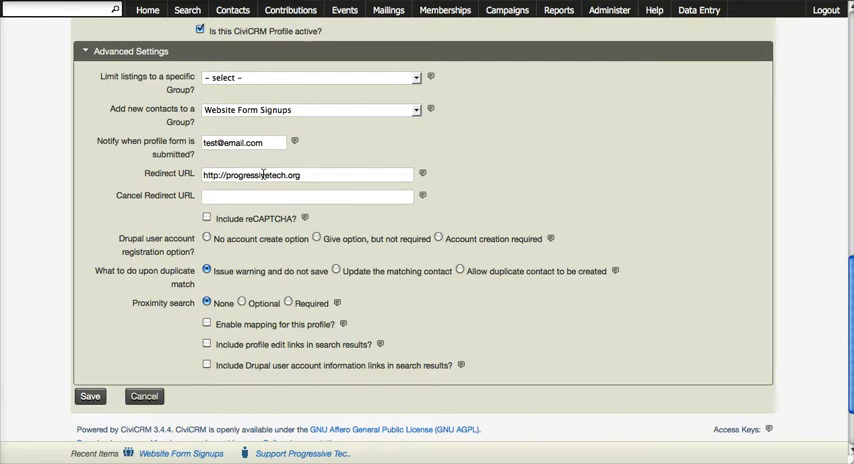
pyautogui.click(308, 195)
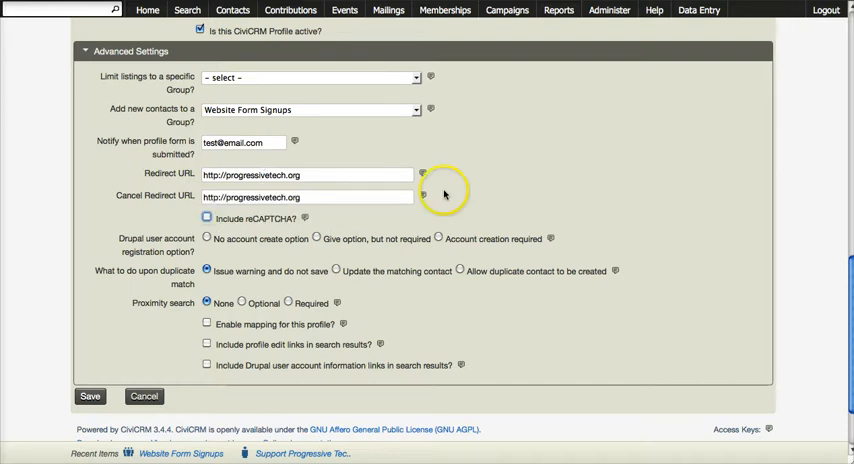
pyautogui.moveTo(548, 190)
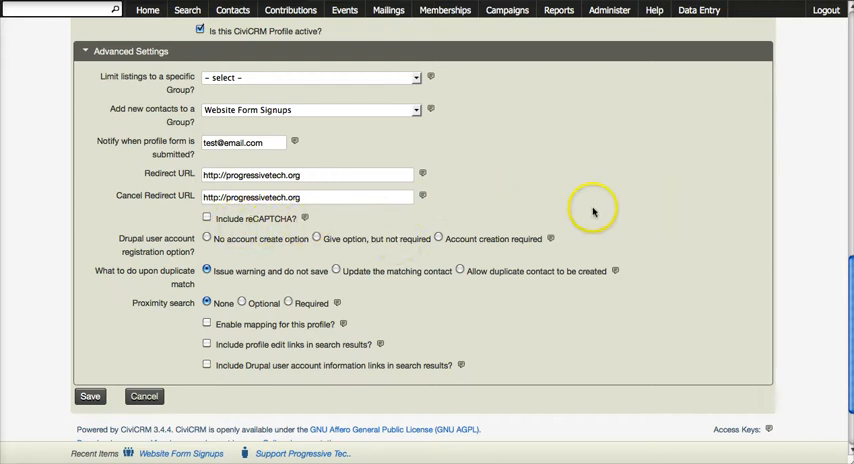
pyautogui.moveTo(490, 278)
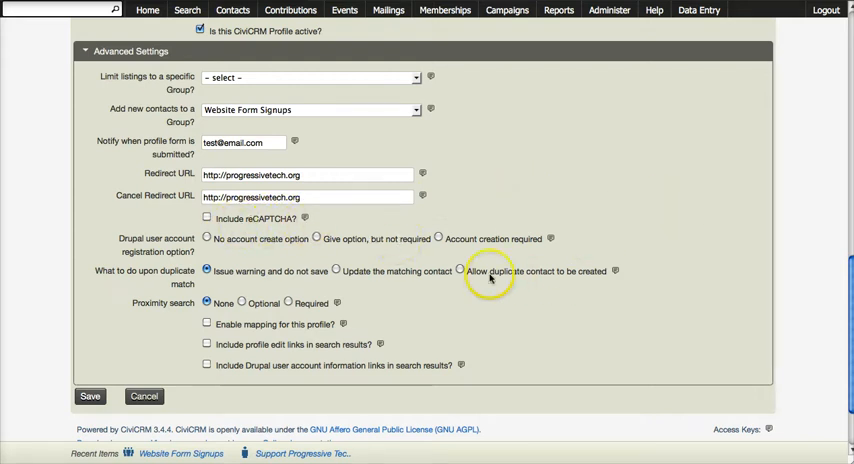
pyautogui.moveTo(272, 257)
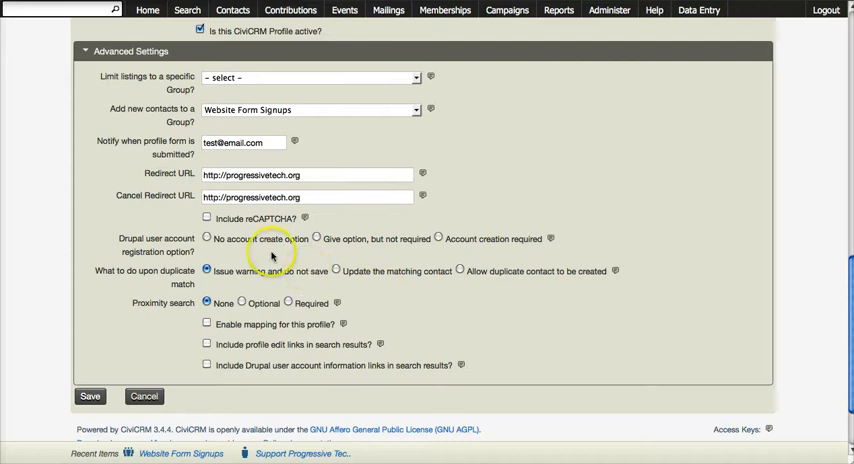
pyautogui.moveTo(340, 272)
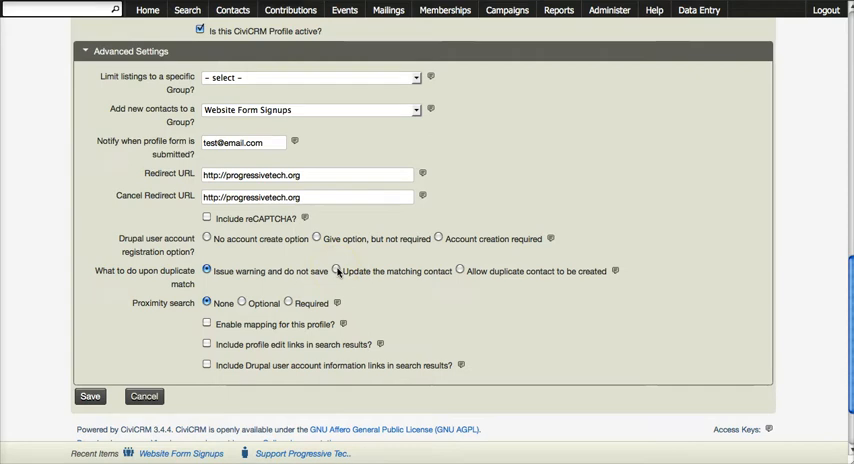
pyautogui.moveTo(280, 272)
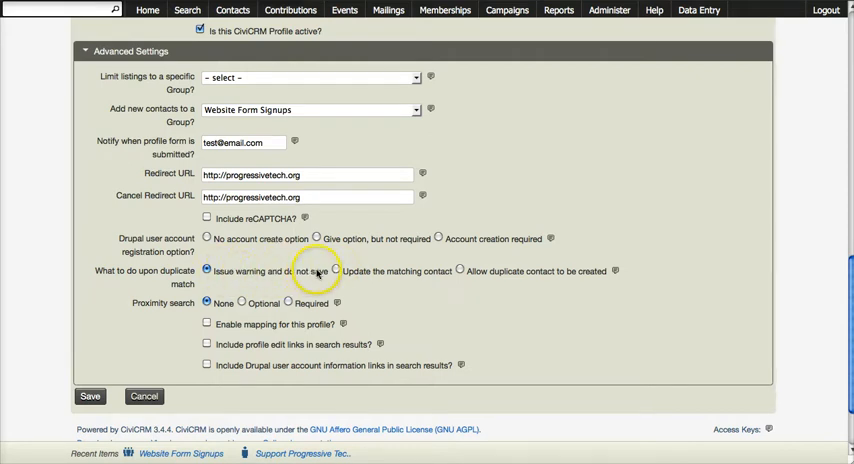
# Select 'Allow duplicate contact to be created' for duplicate matches.
pyautogui.click(339, 271)
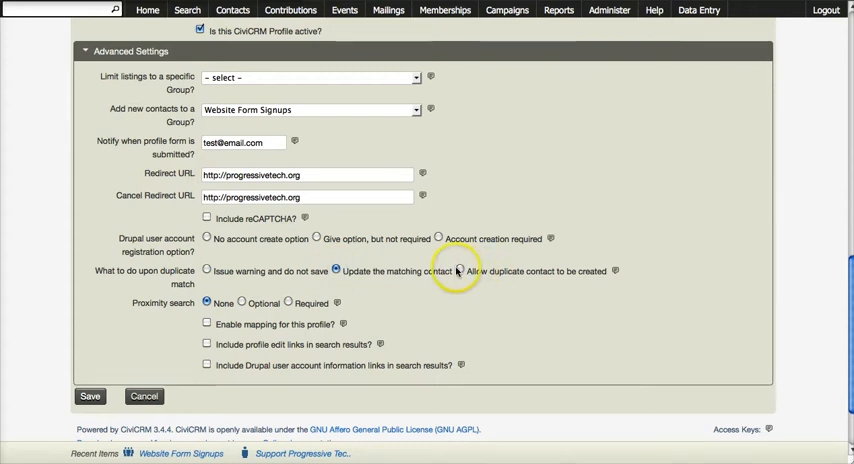
pyautogui.click(459, 270)
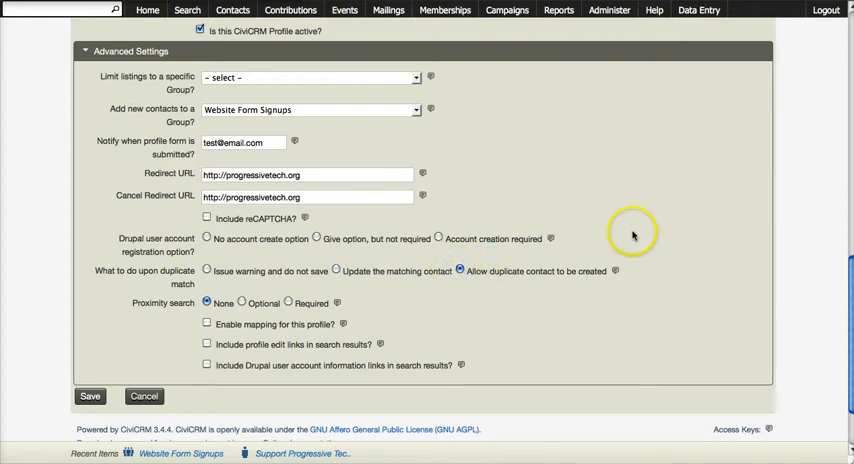
pyautogui.moveTo(632, 235)
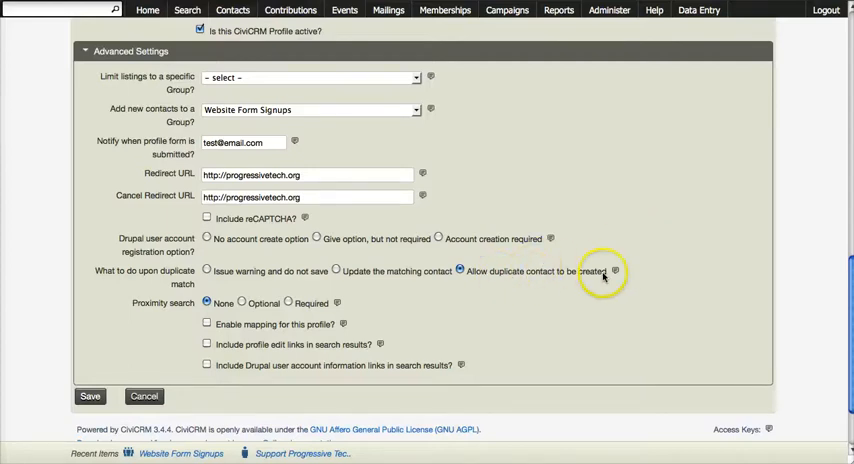
pyautogui.moveTo(335, 271)
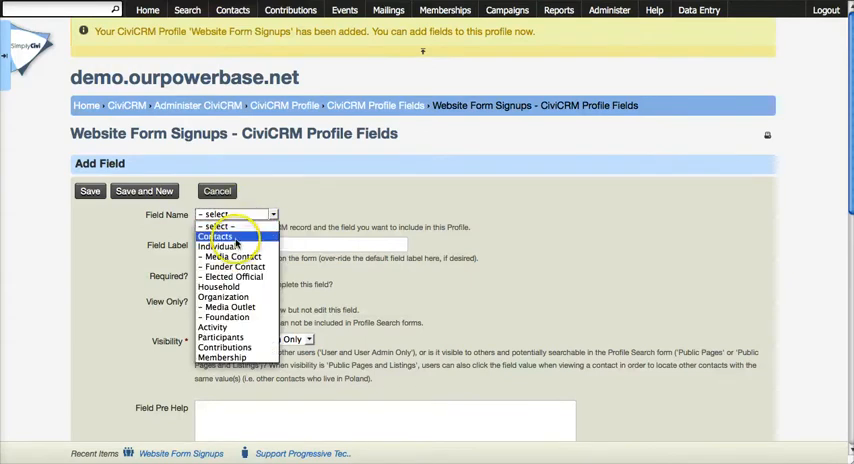
# Add the Contacts > Email field to the profile using Save and New.
pyautogui.click(216, 236)
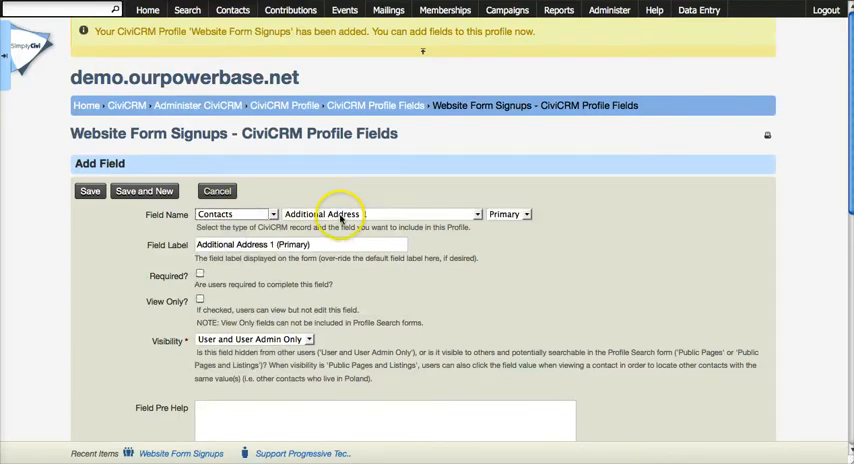
pyautogui.click(380, 214)
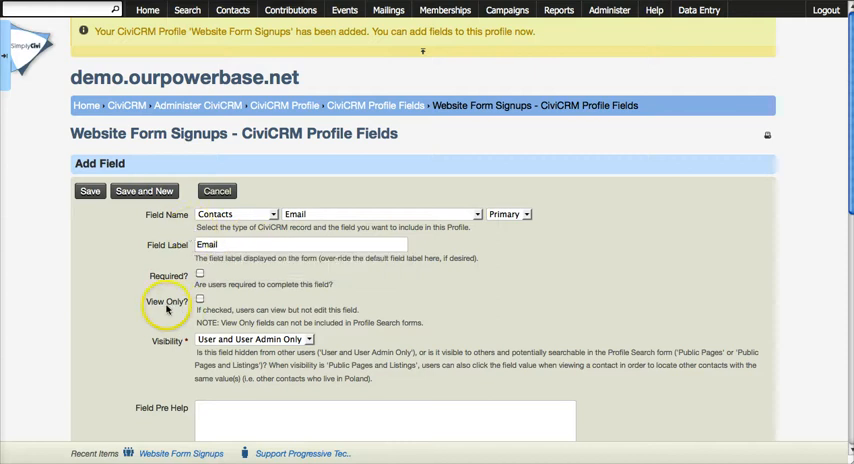
pyautogui.scroll(3)
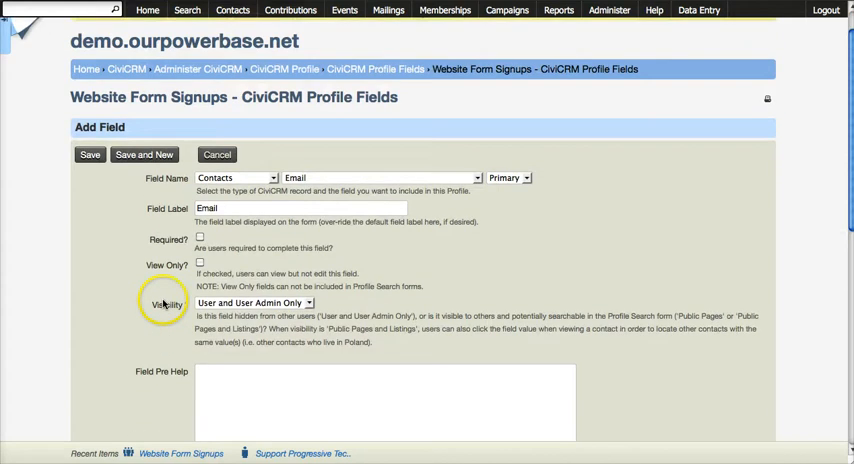
pyautogui.click(144, 154)
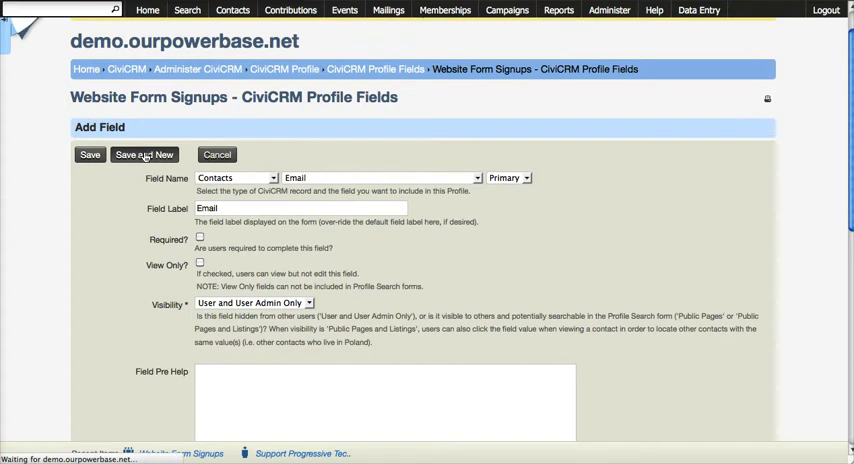
pyautogui.click(145, 155)
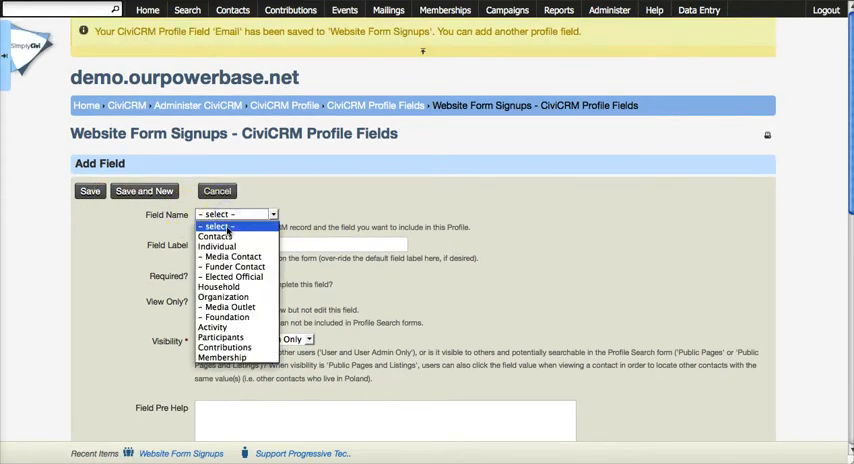
# Add Contacts > Postal Code labelled 'Zipcode' and save it.
pyautogui.click(214, 236)
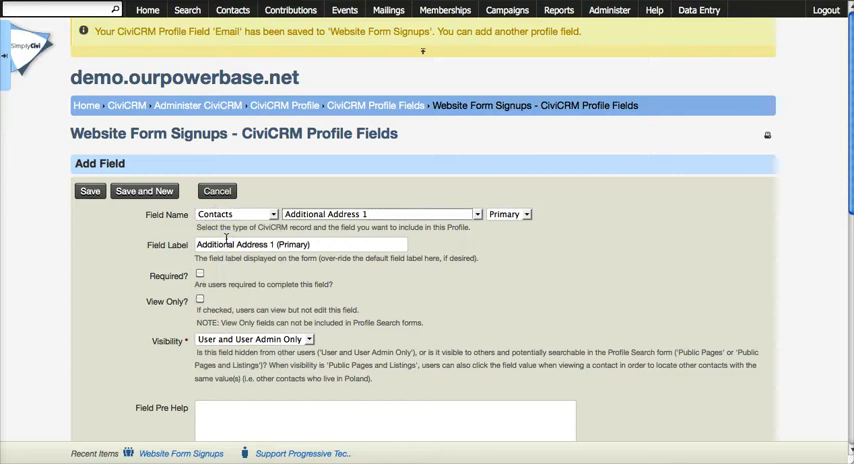
pyautogui.click(380, 213)
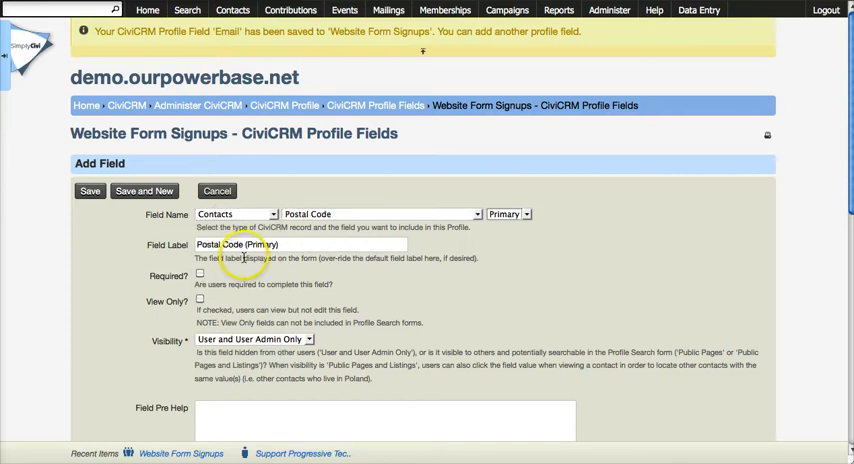
pyautogui.write('Zipcode')
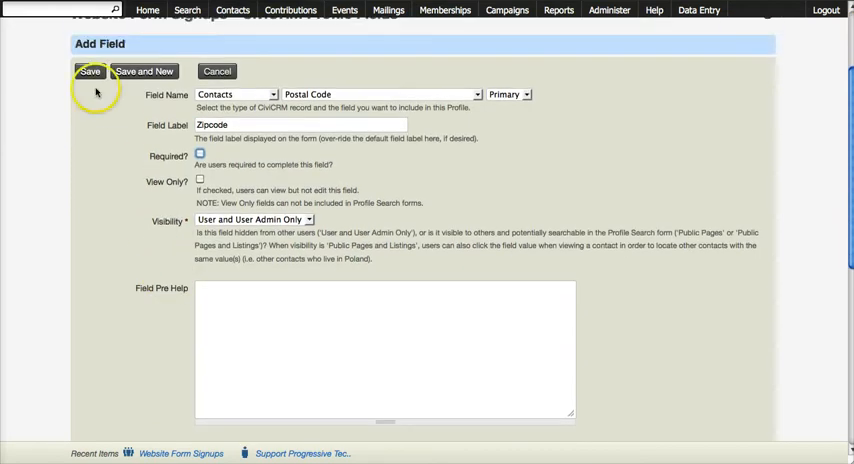
pyautogui.click(89, 71)
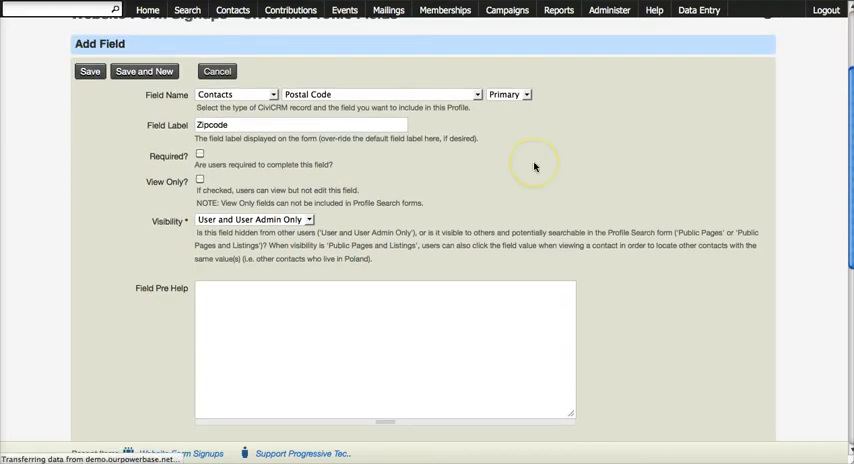
pyautogui.click(89, 71)
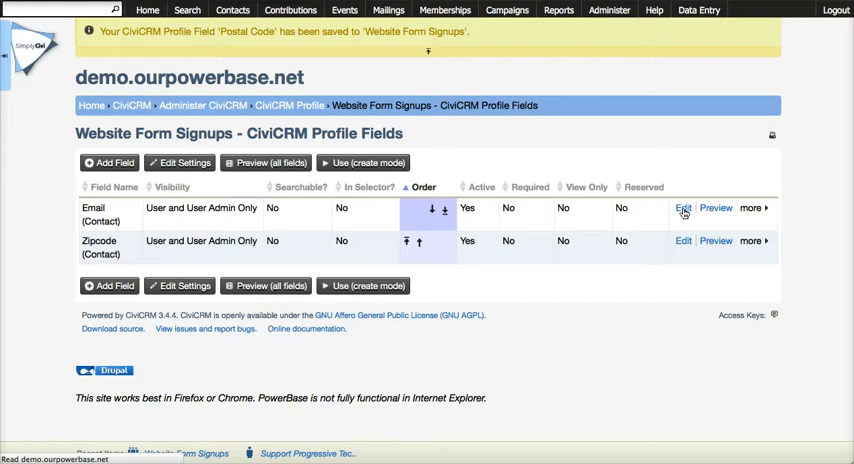
# Edit the Email field, mark it Required, and save.
pyautogui.click(683, 208)
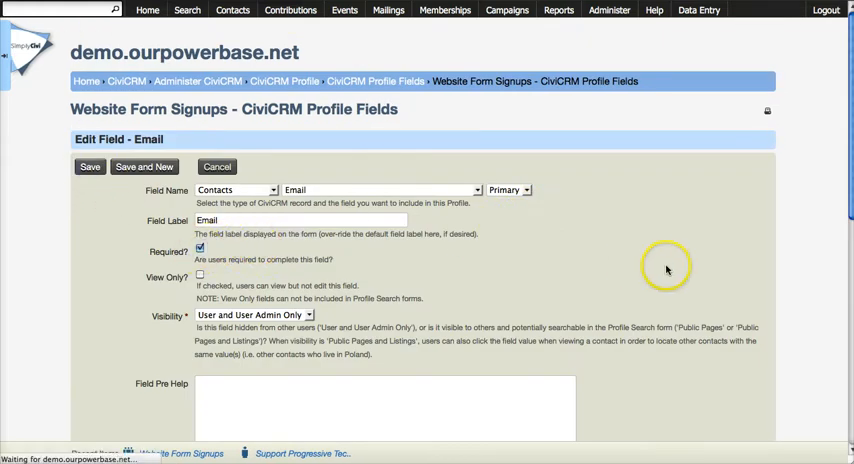
pyautogui.click(89, 167)
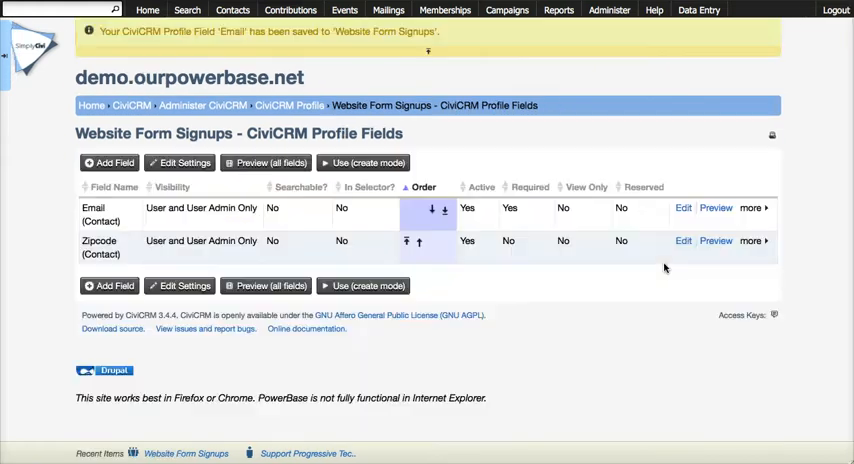
pyautogui.moveTo(433, 145)
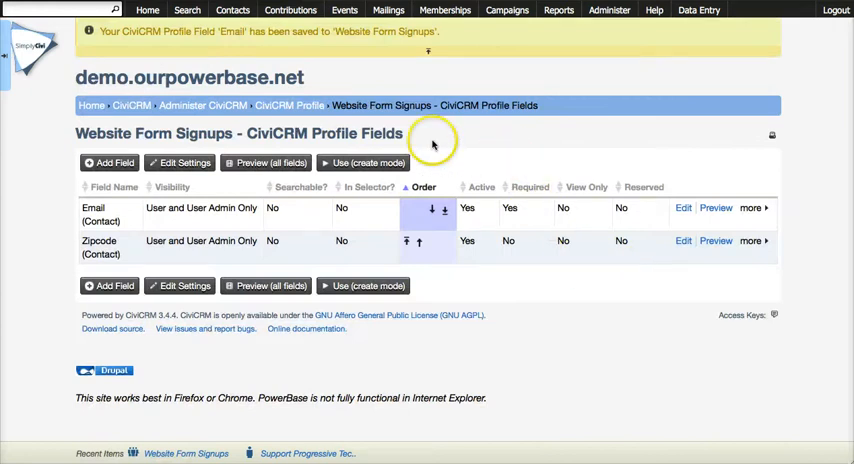
# In the CiviCRM profile list, open Website Form Signups' more menu and view its HTML Form Snippet.
pyautogui.click(609, 9)
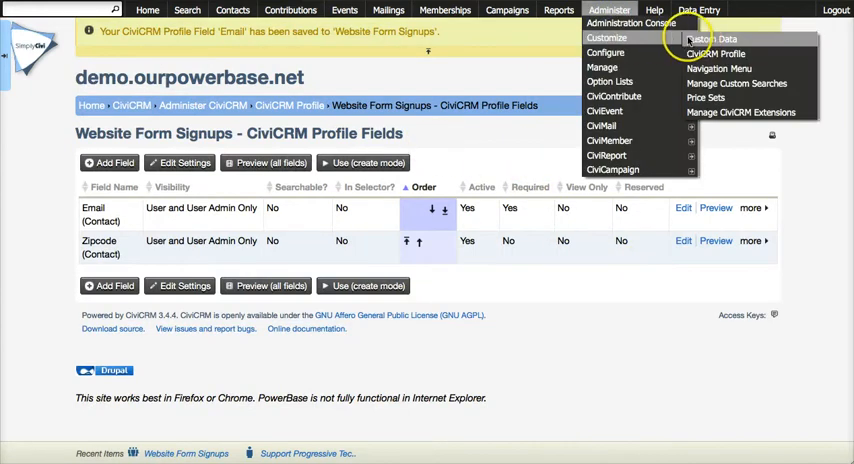
pyautogui.click(715, 54)
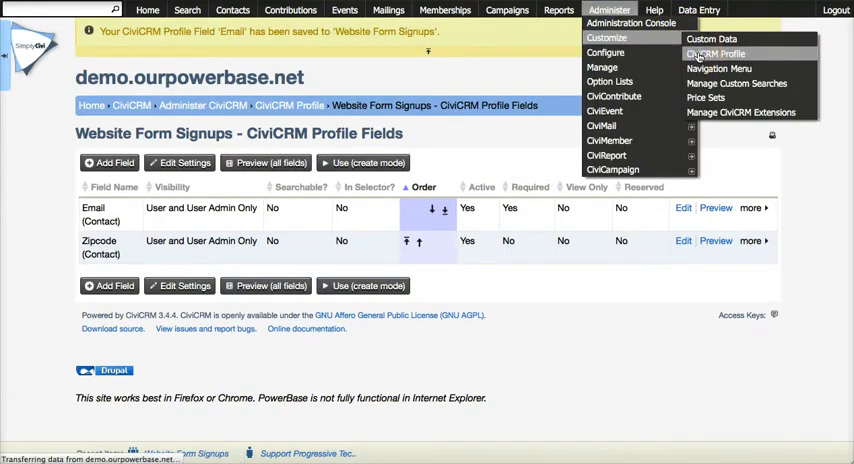
pyautogui.click(716, 54)
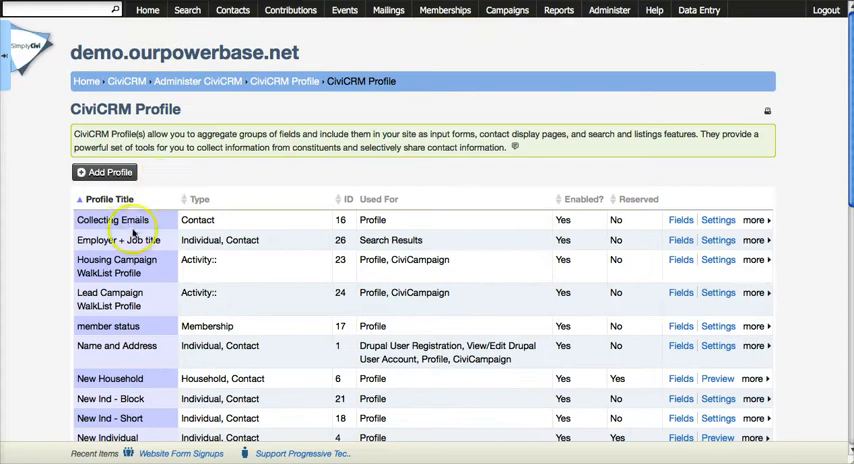
pyautogui.scroll(-3)
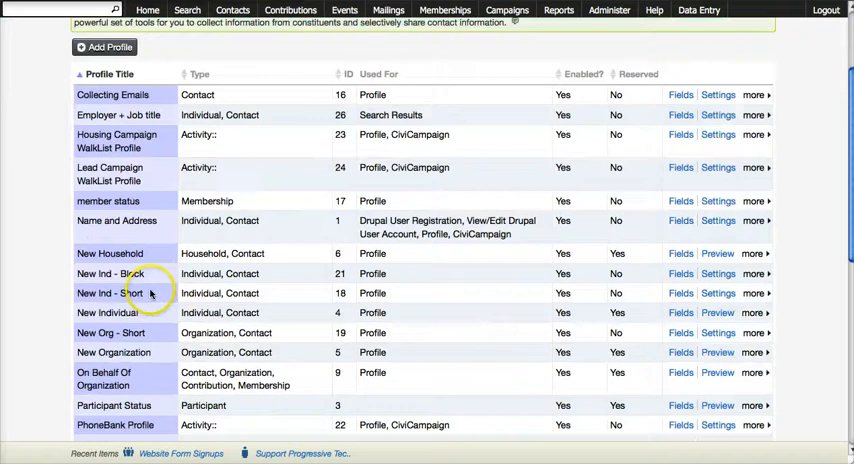
pyautogui.scroll(-3)
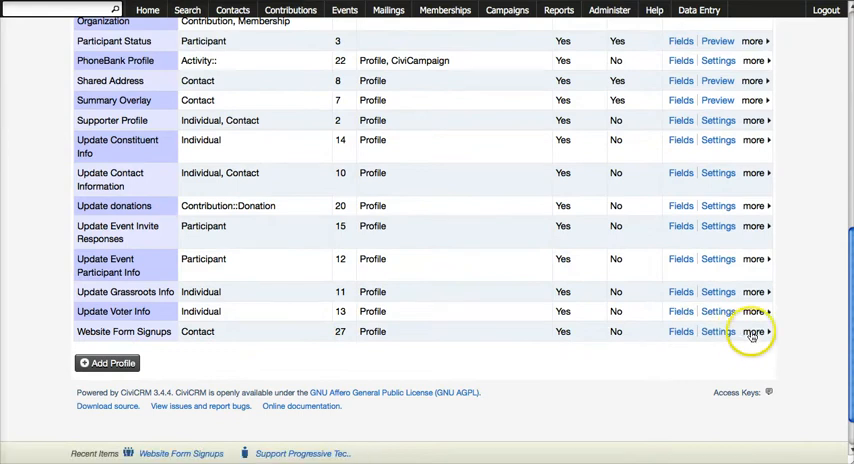
pyautogui.click(754, 331)
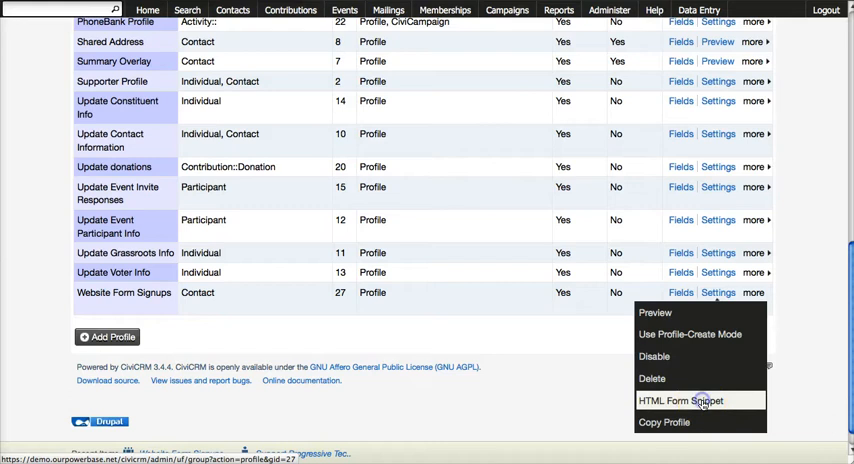
pyautogui.click(681, 400)
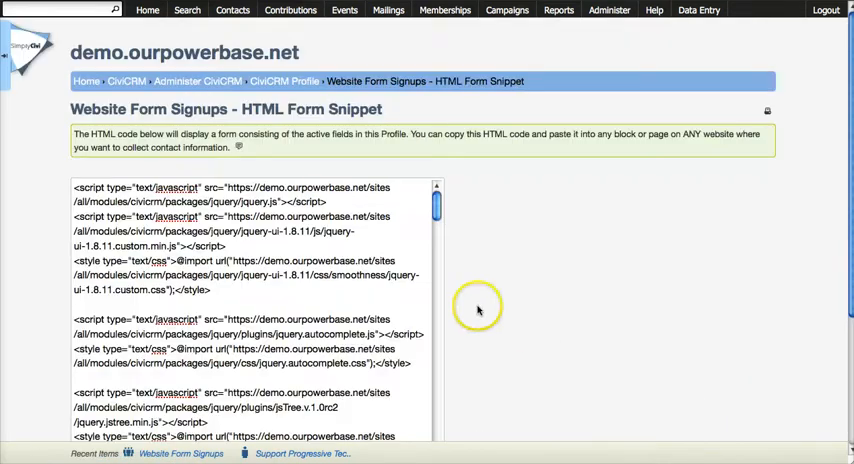
# Scroll through the Website Form Signups HTML form snippet code.
pyautogui.scroll(-3)
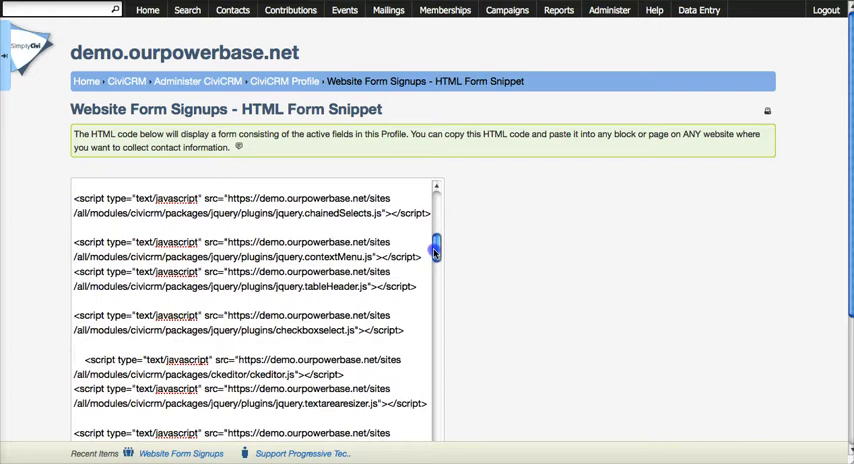
pyautogui.scroll(-3)
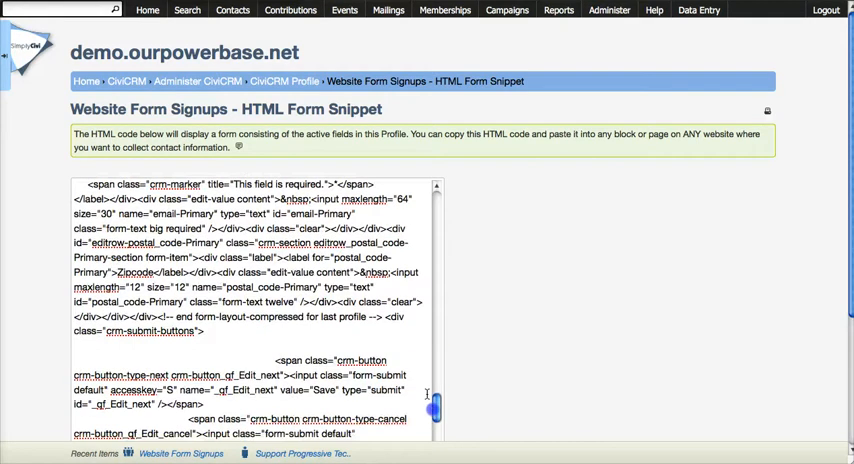
pyautogui.scroll(-3)
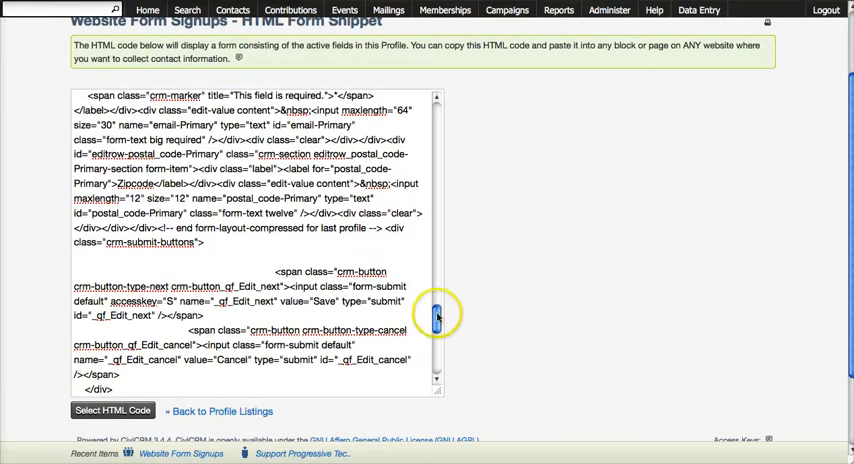
pyautogui.scroll(-3)
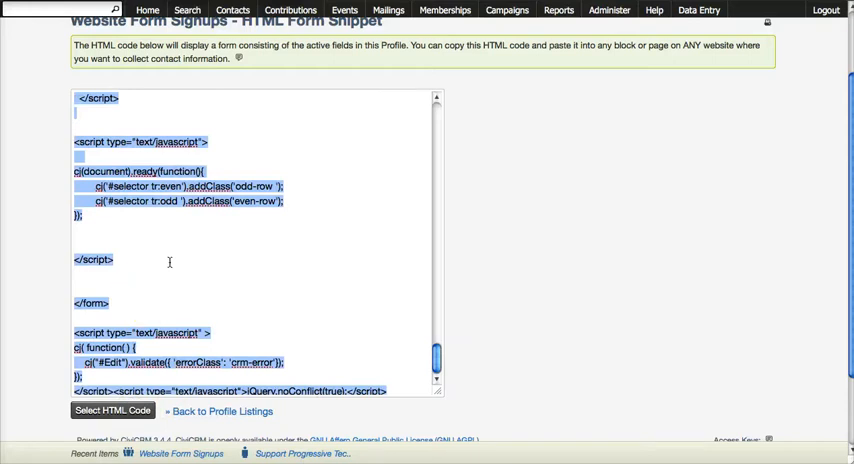
pyautogui.moveTo(528, 189)
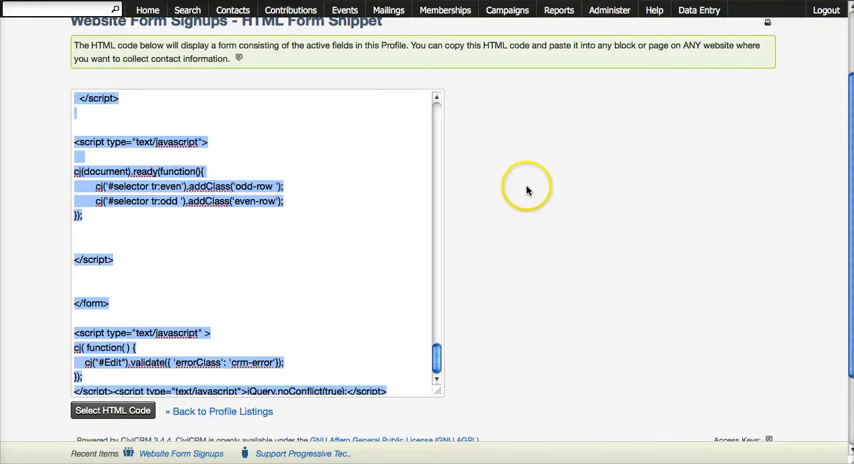
pyautogui.moveTo(528, 191)
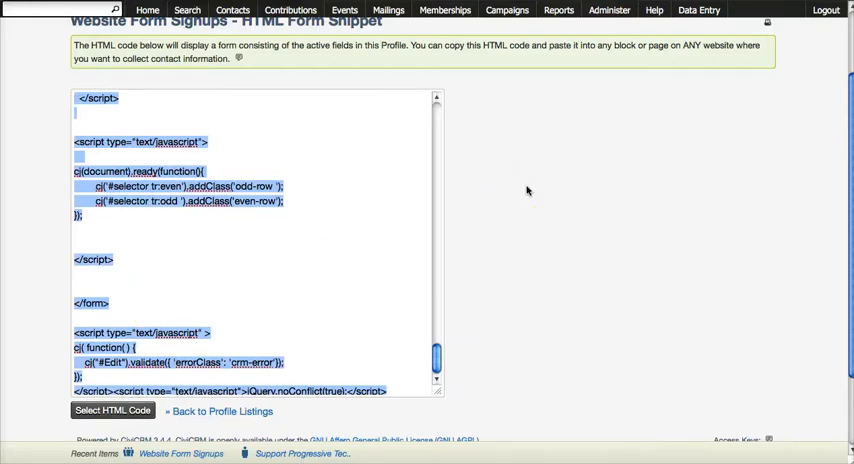